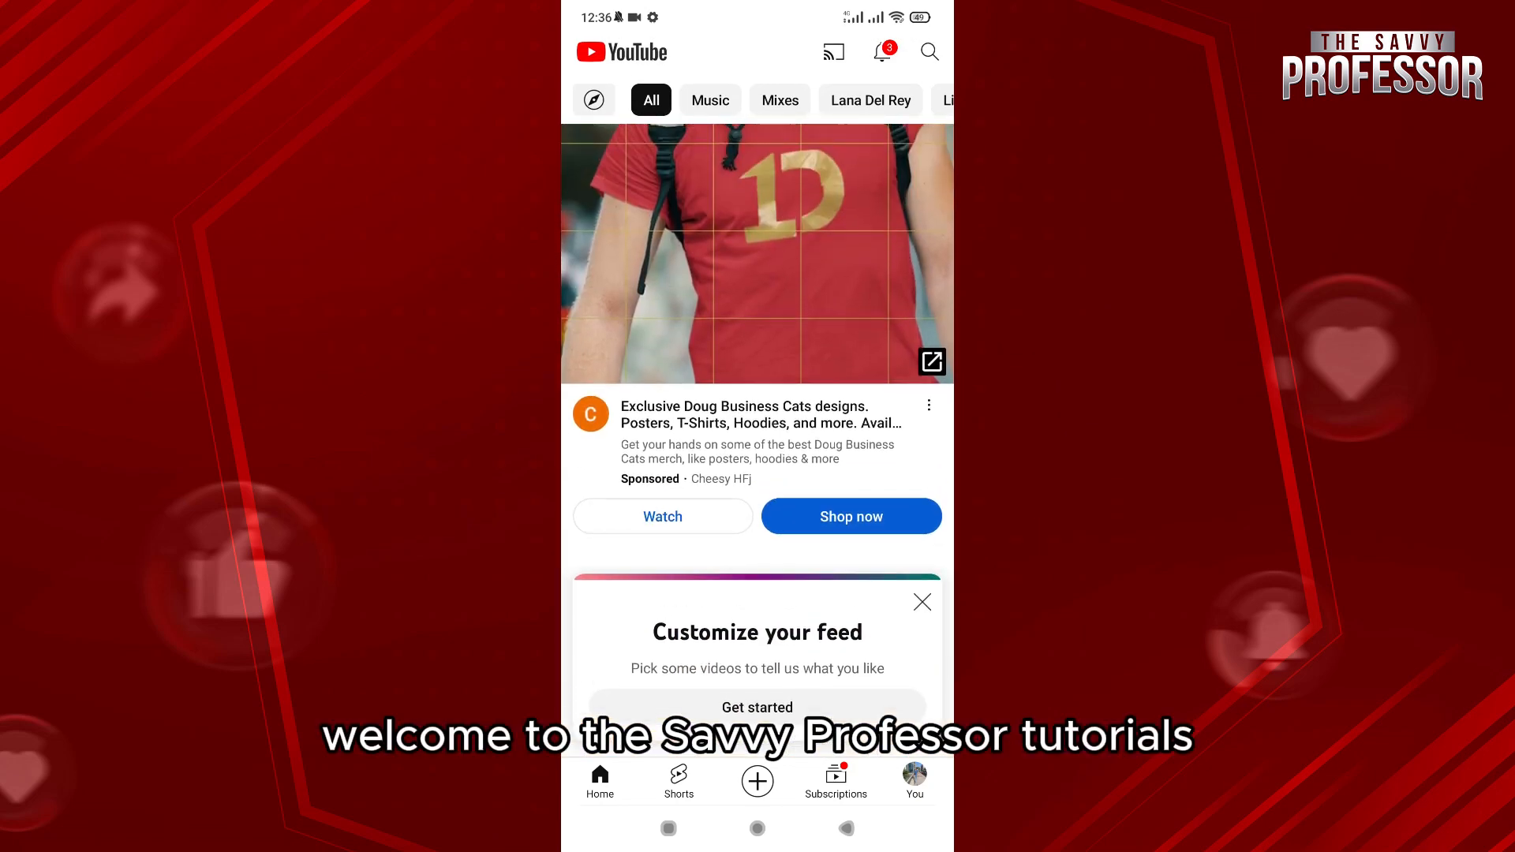
Step: From the You page, reach YouTube settings and view the list of signed-in accounts
scroll(up, 3)
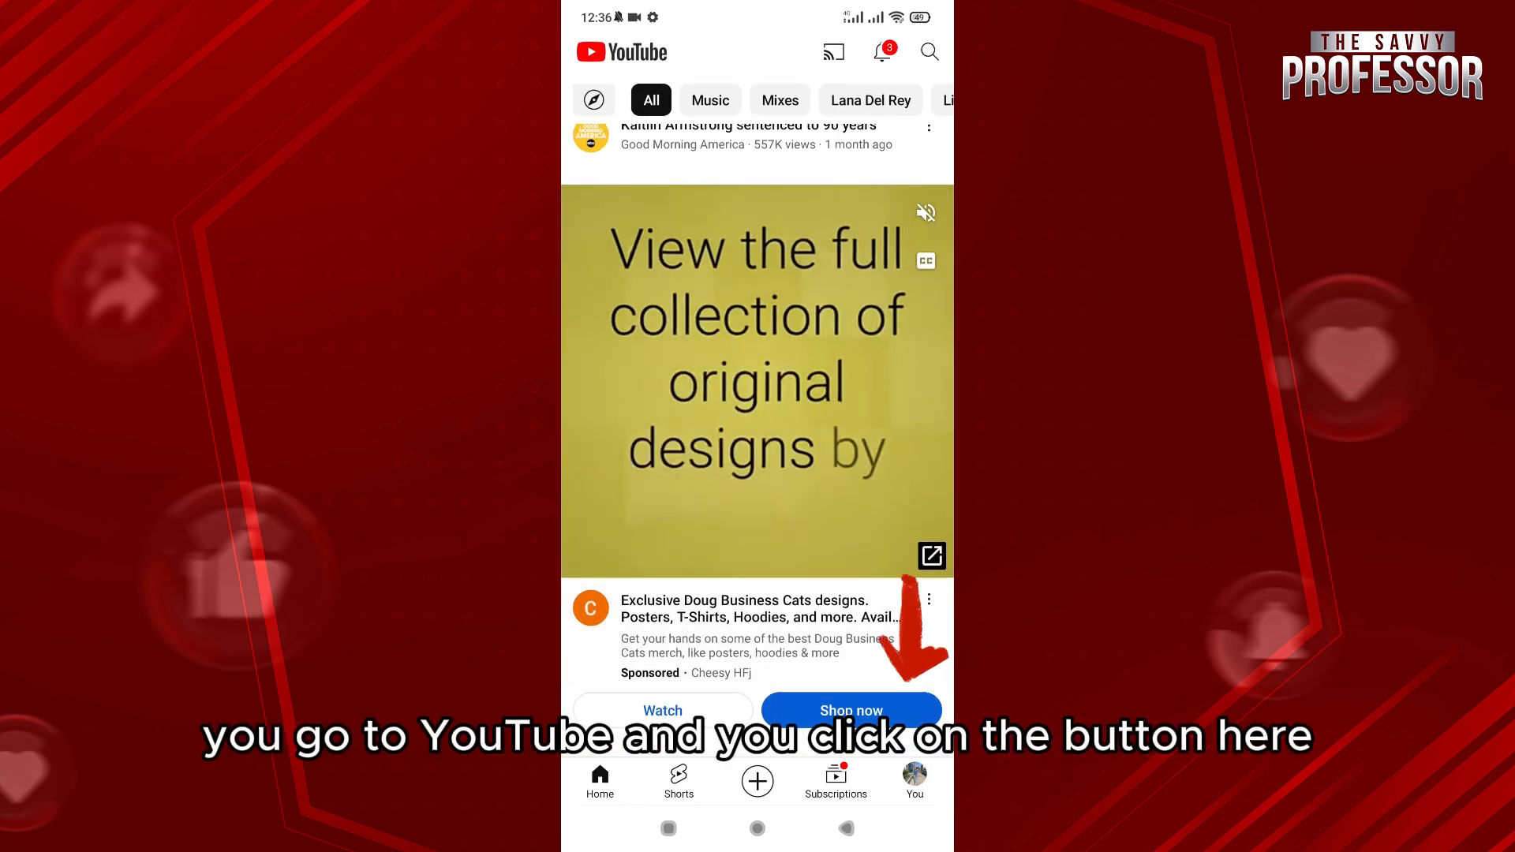
click(912, 780)
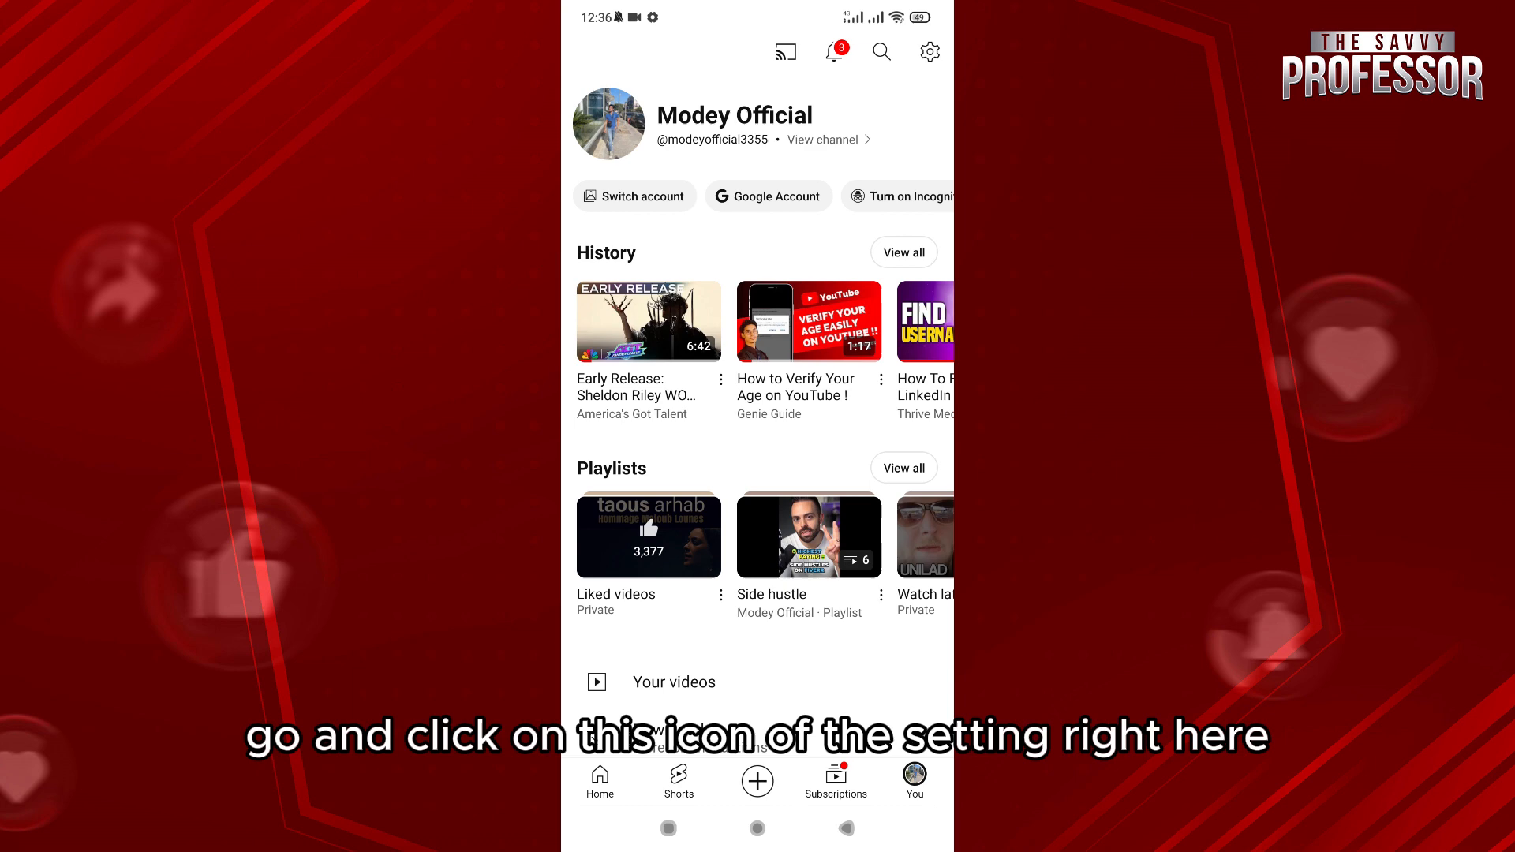
click(928, 51)
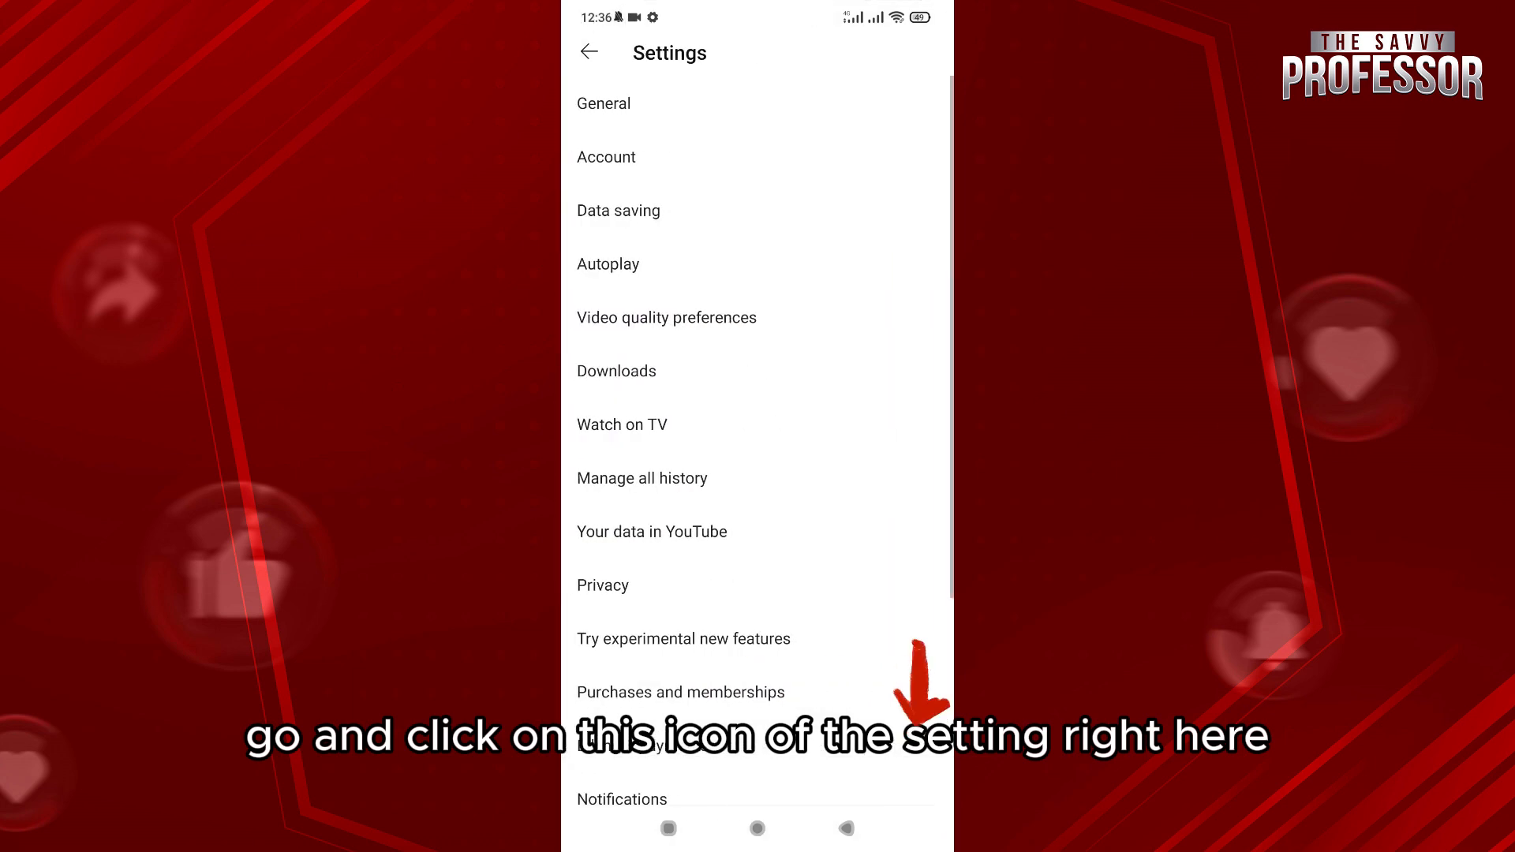
click(606, 157)
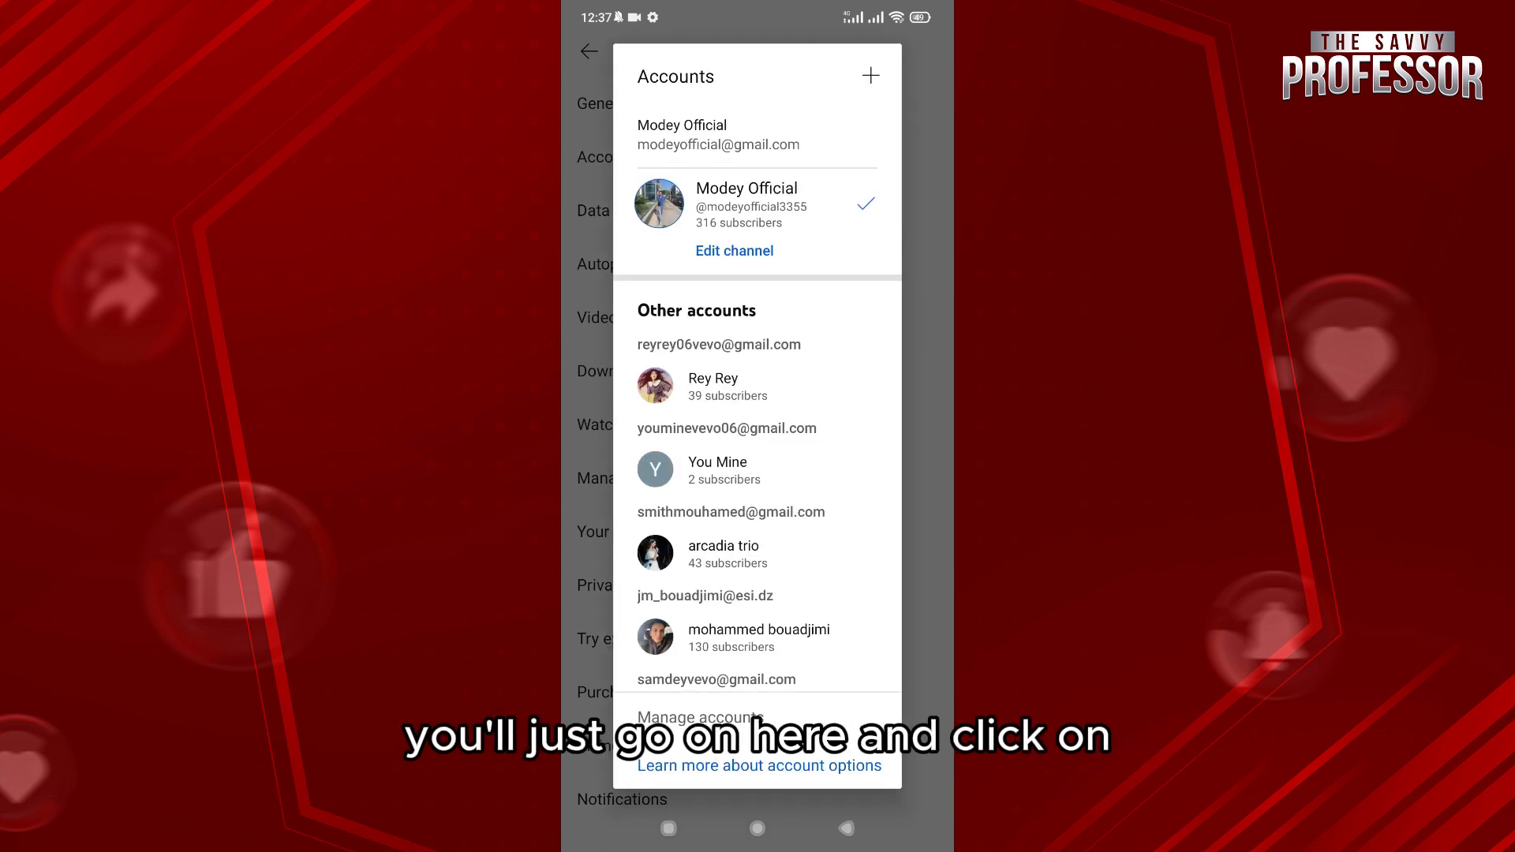
Step: Scroll the accounts list and choose Manage accounts before returning to the home screen
scroll(down, 3)
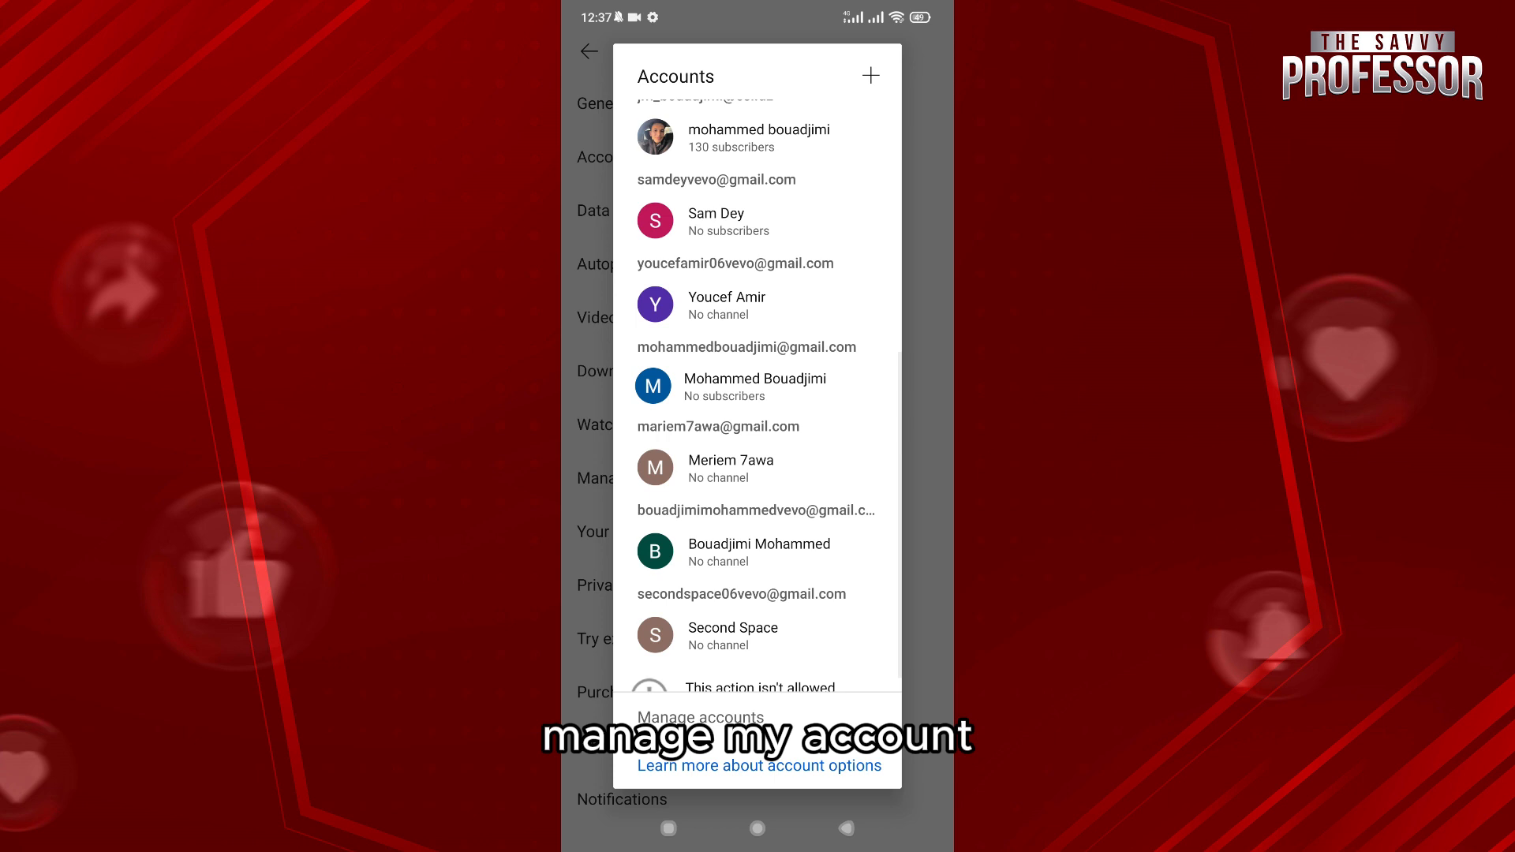
click(699, 718)
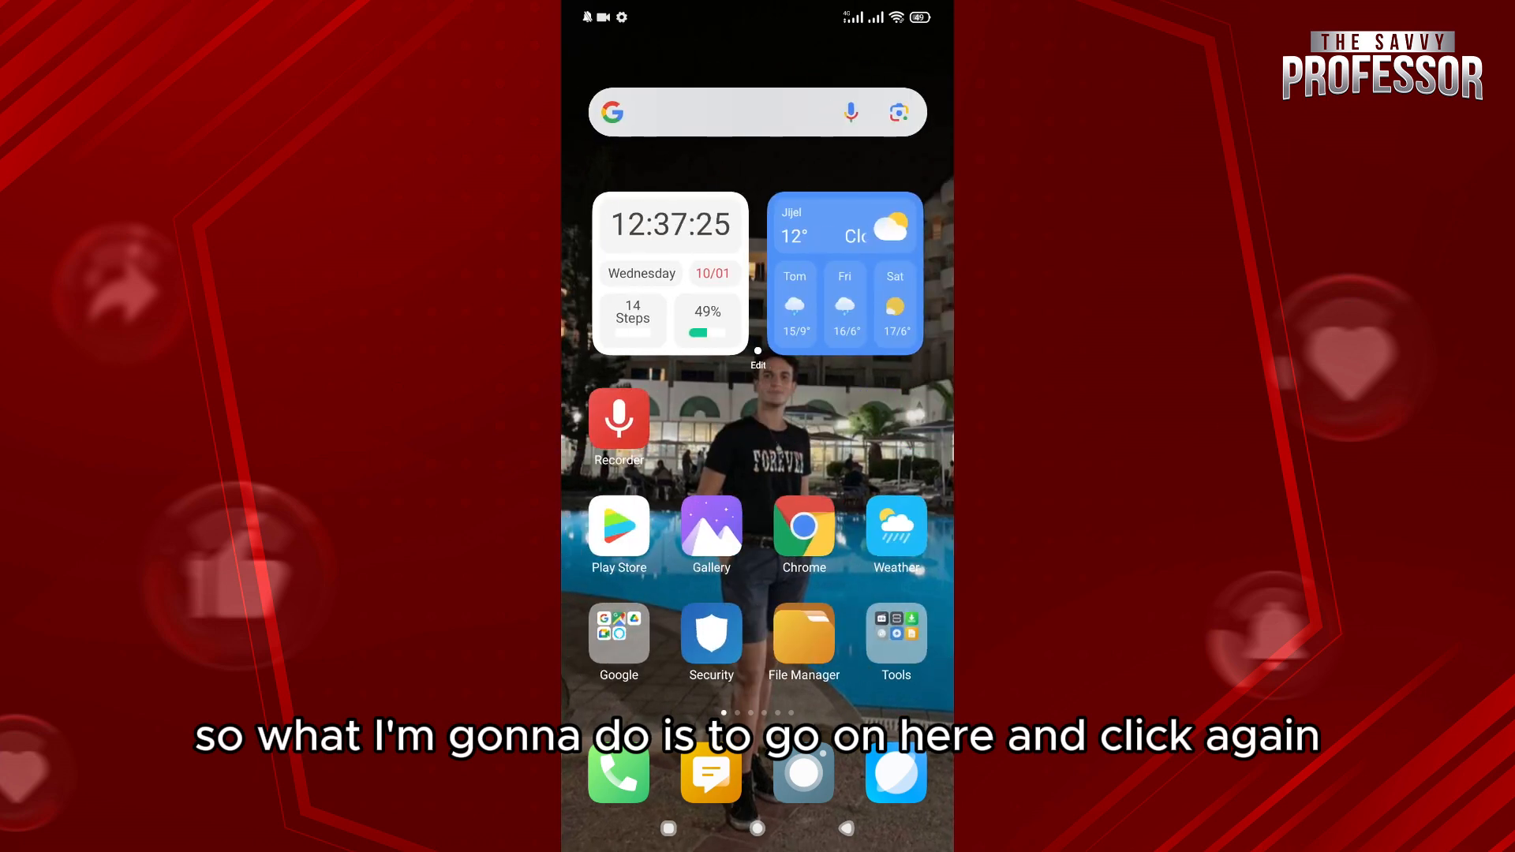
Step: Launch Google Play Store and switch to the other Google account with the profile photo
click(618, 527)
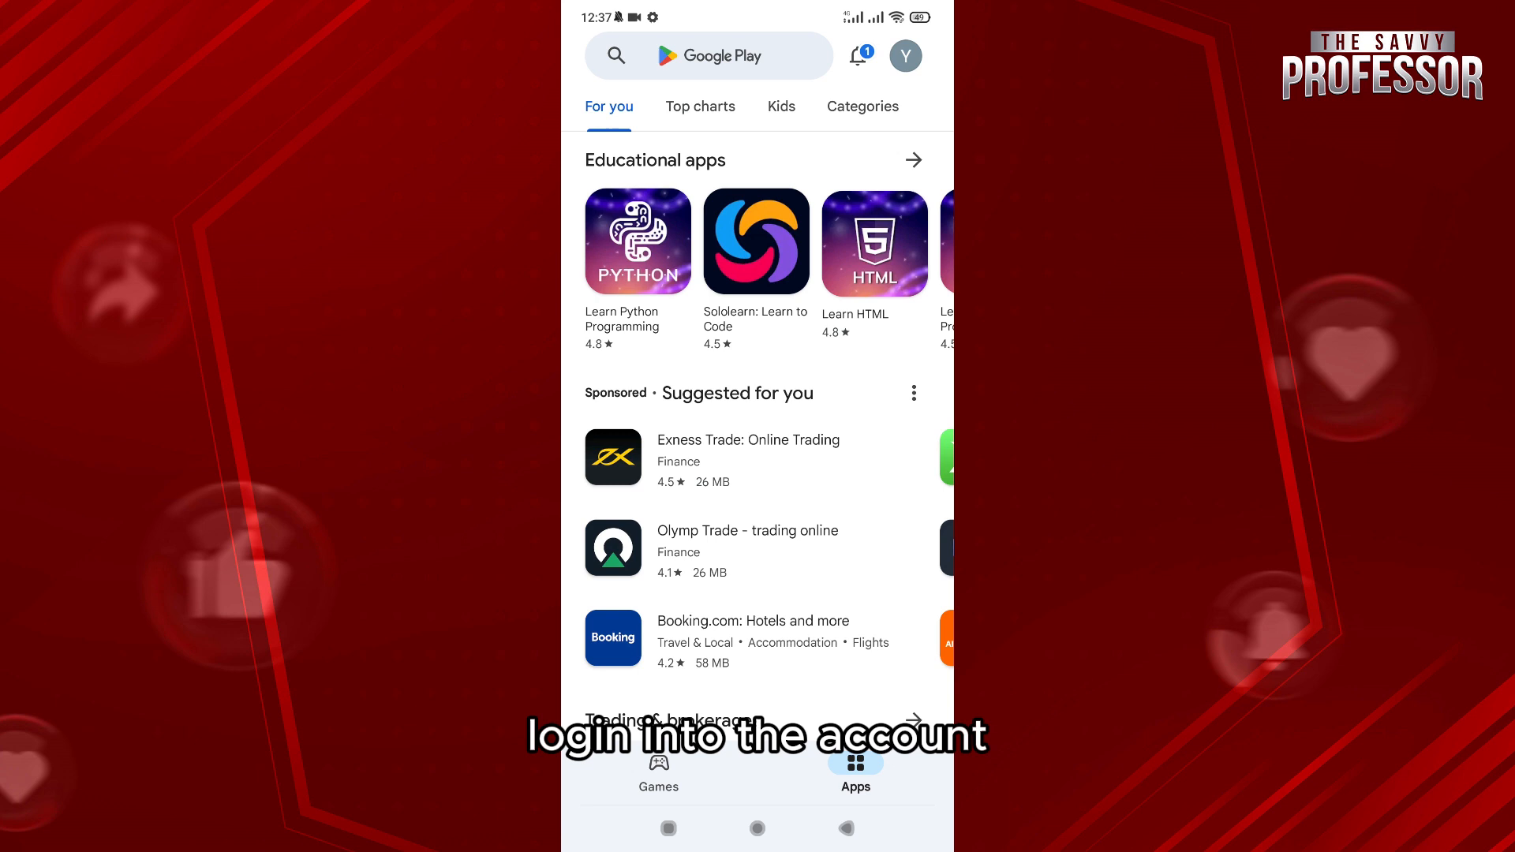
click(905, 55)
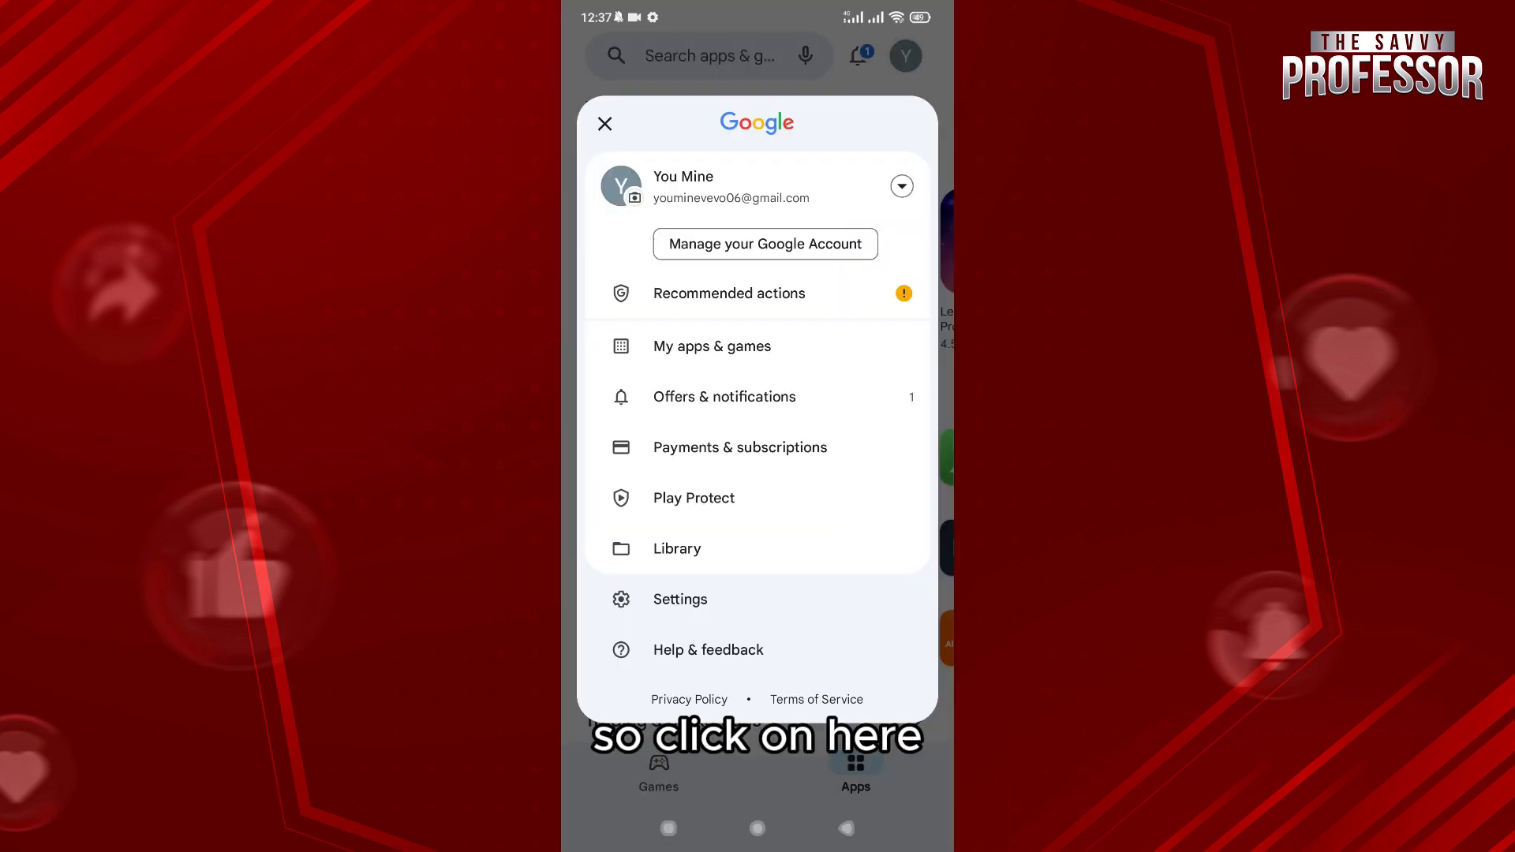
click(899, 185)
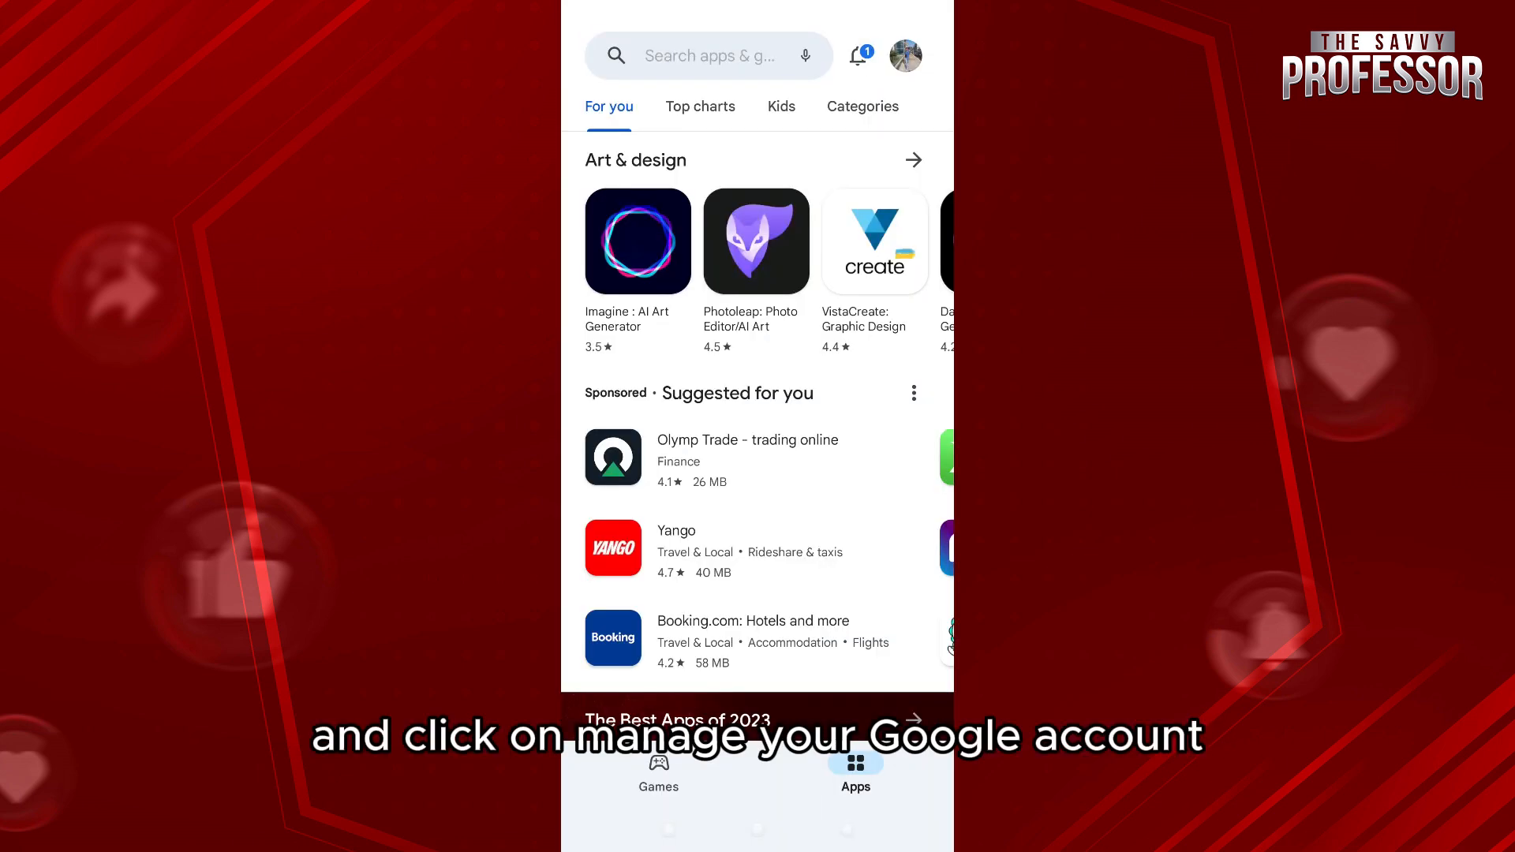
Step: Go to Manage your Google Account, Personal info, and the Birthday entry for editing
click(905, 55)
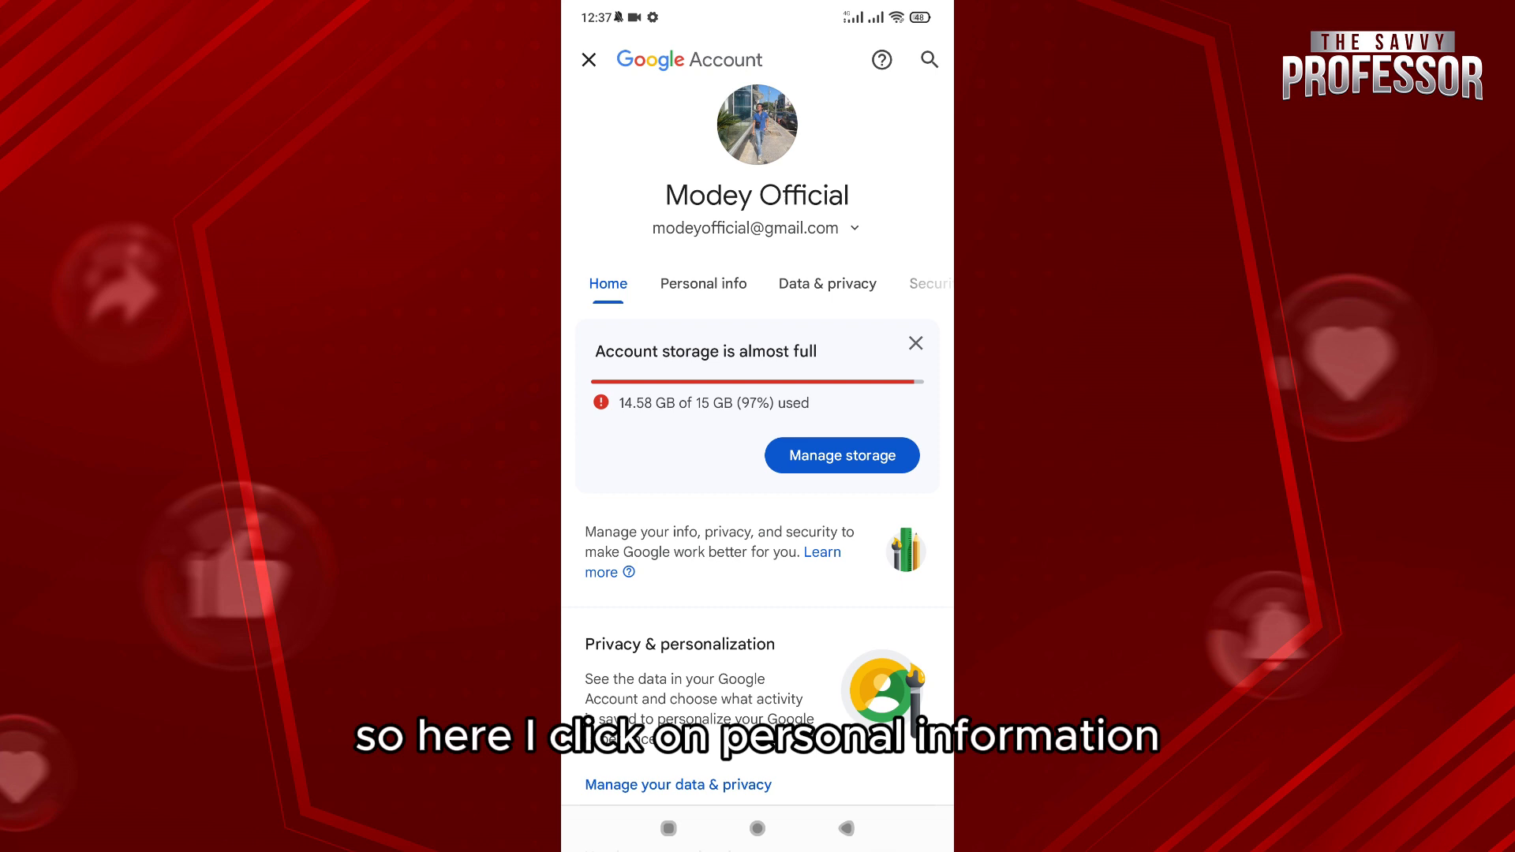
click(702, 283)
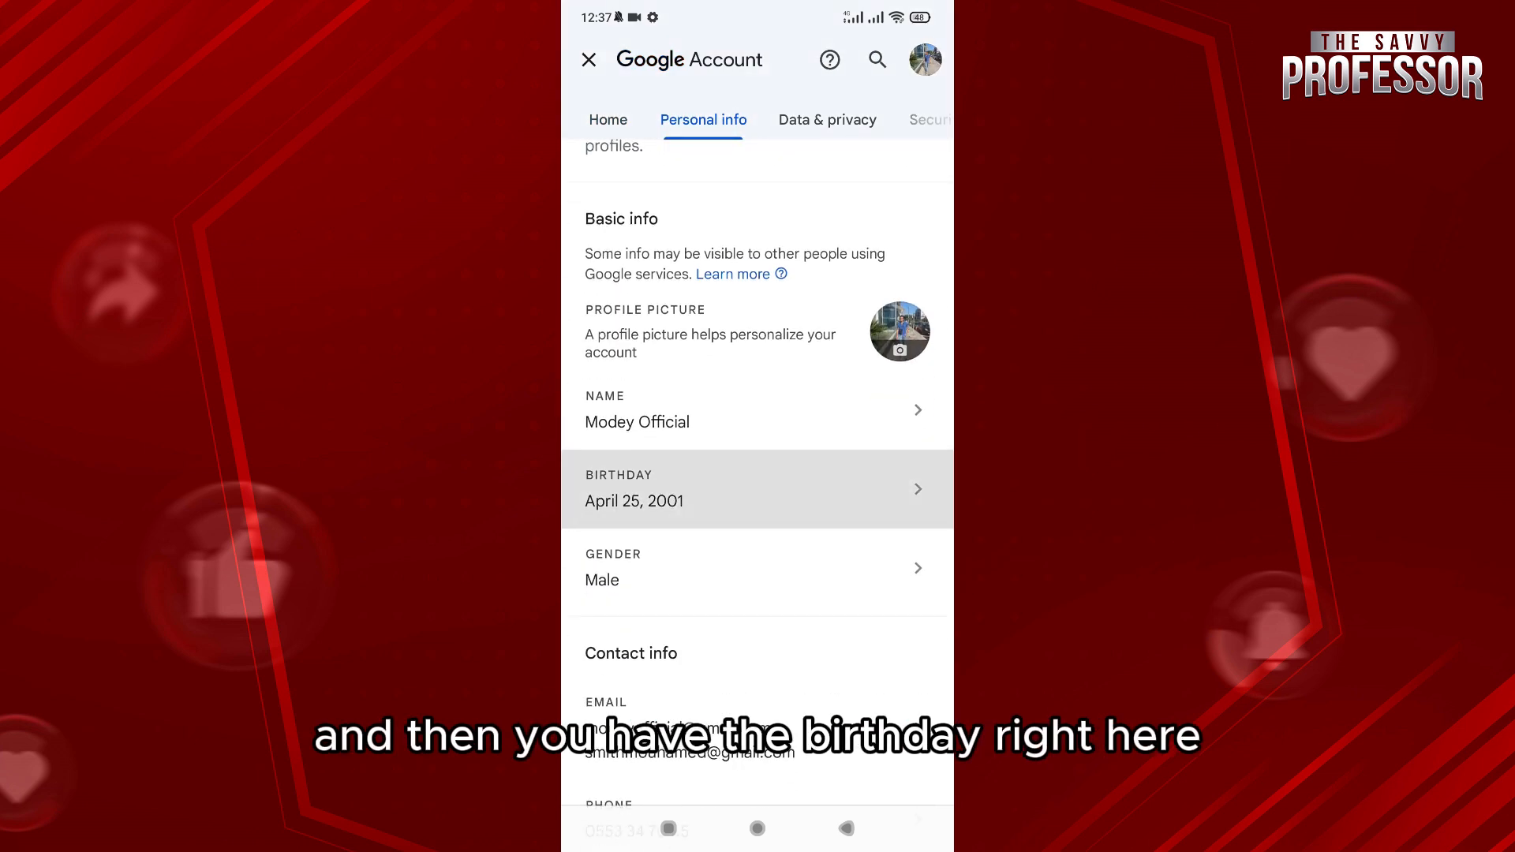
click(756, 488)
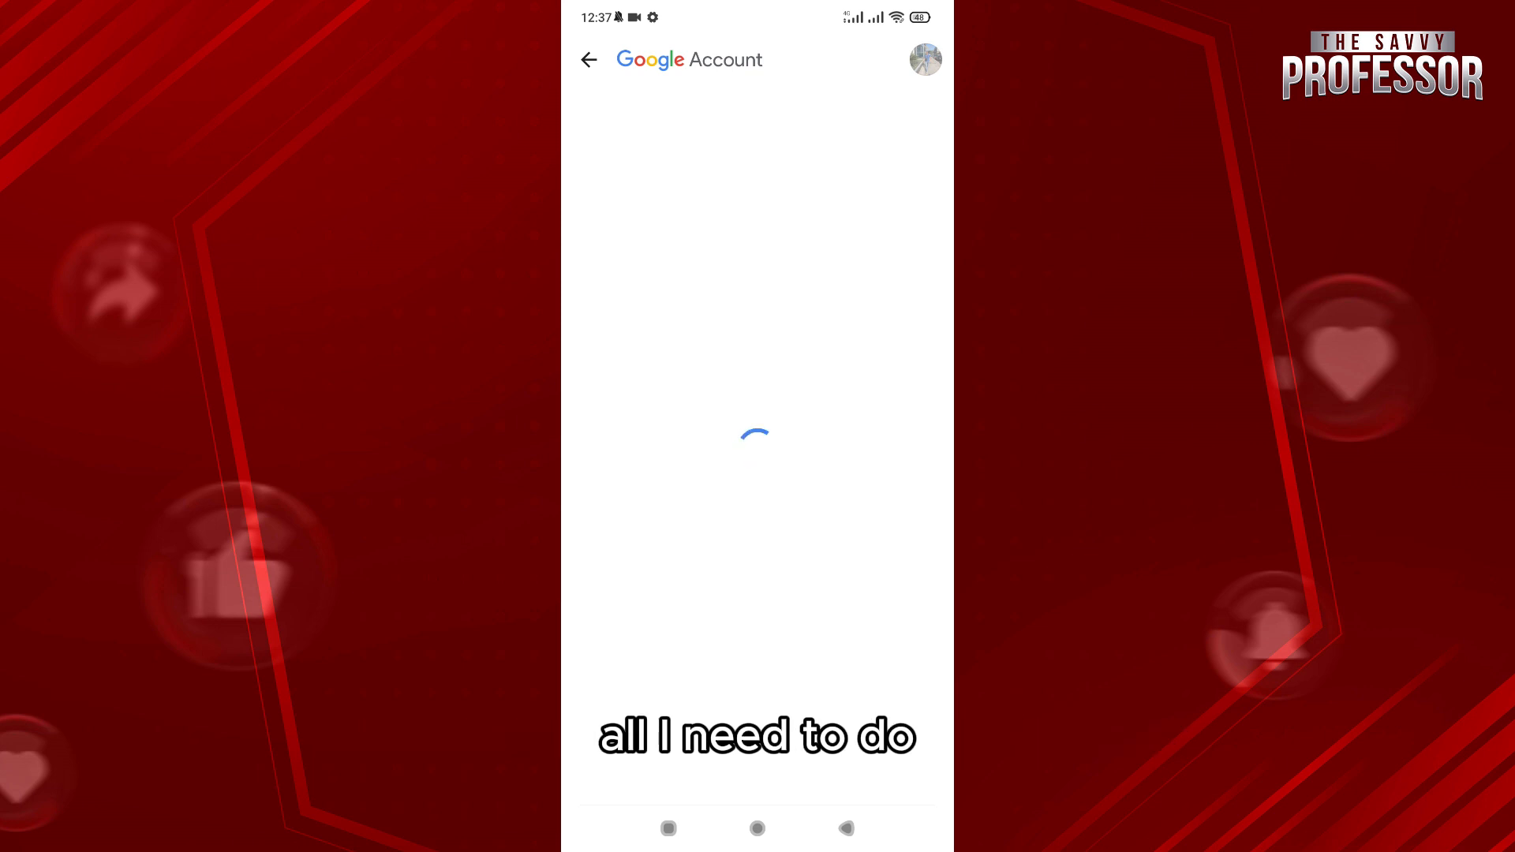